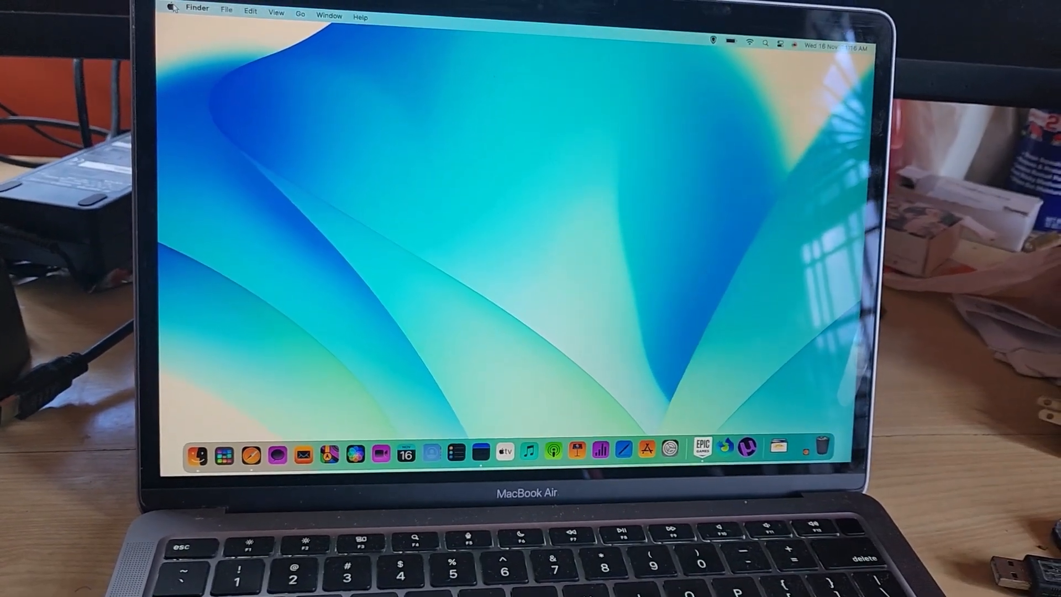
Open the Apple menu from the menu bar
click(173, 6)
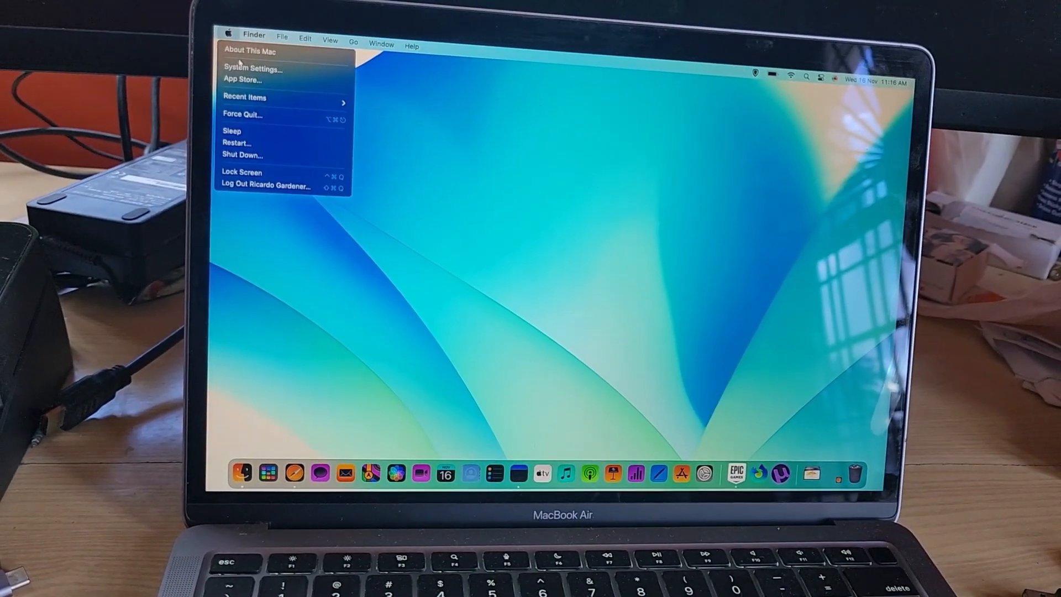
Launch System Settings from the Apple menu
click(252, 68)
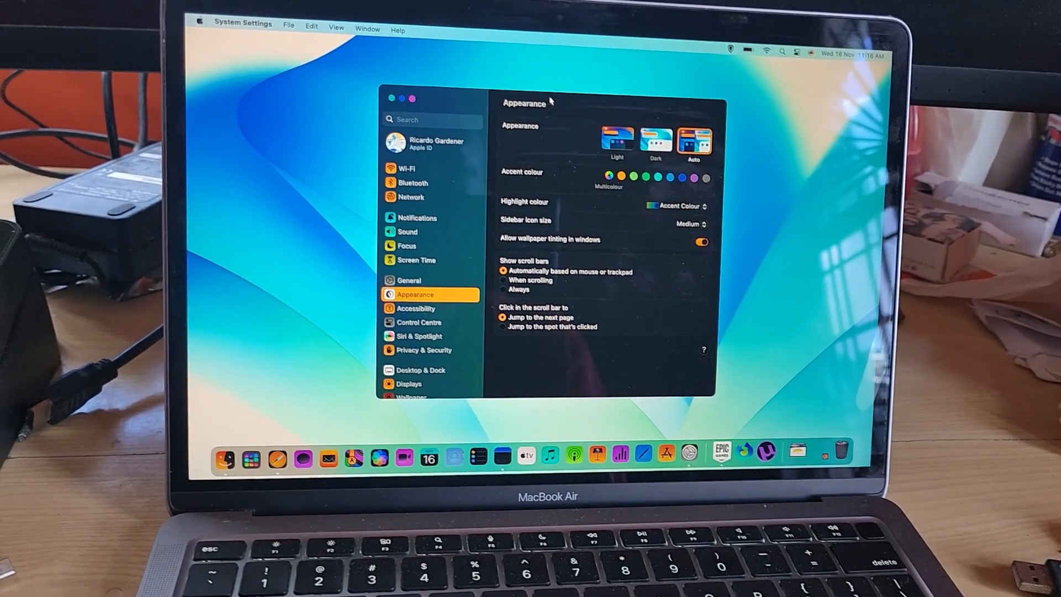
Go to Accessibility > Display in the System Settings sidebar
click(416, 308)
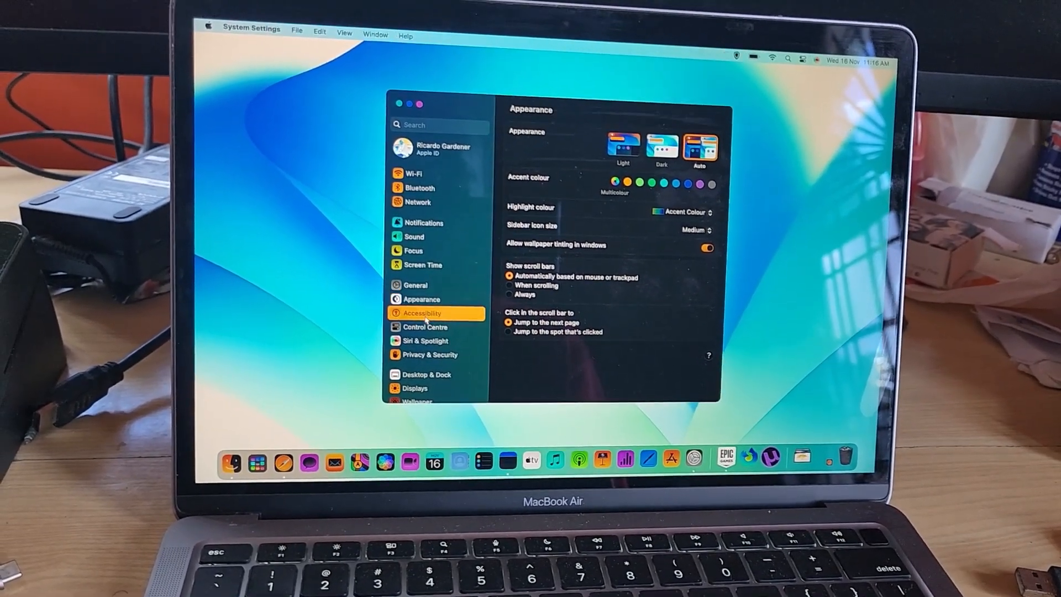
click(422, 312)
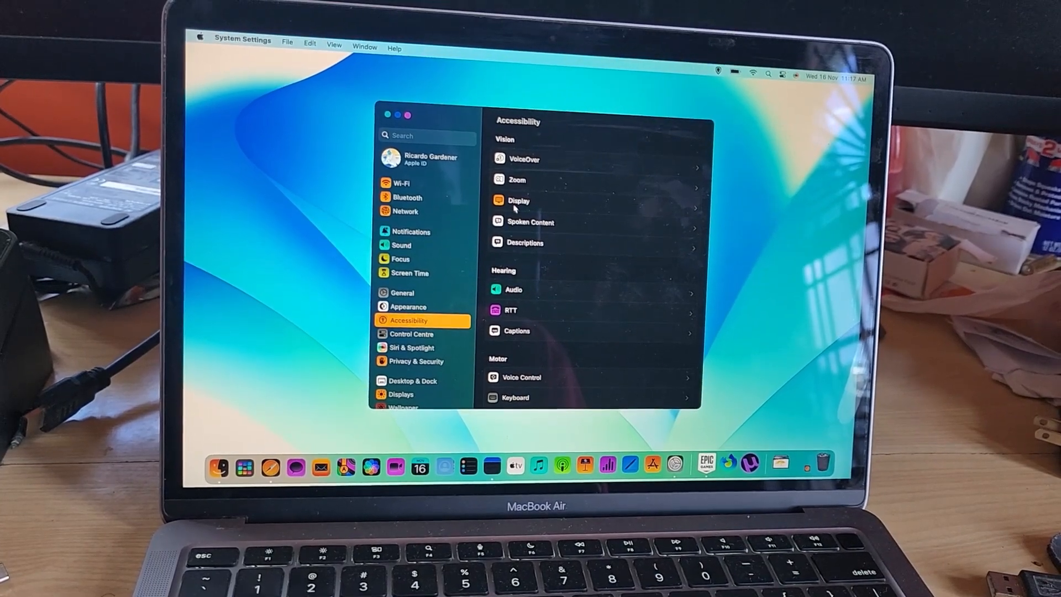
click(518, 200)
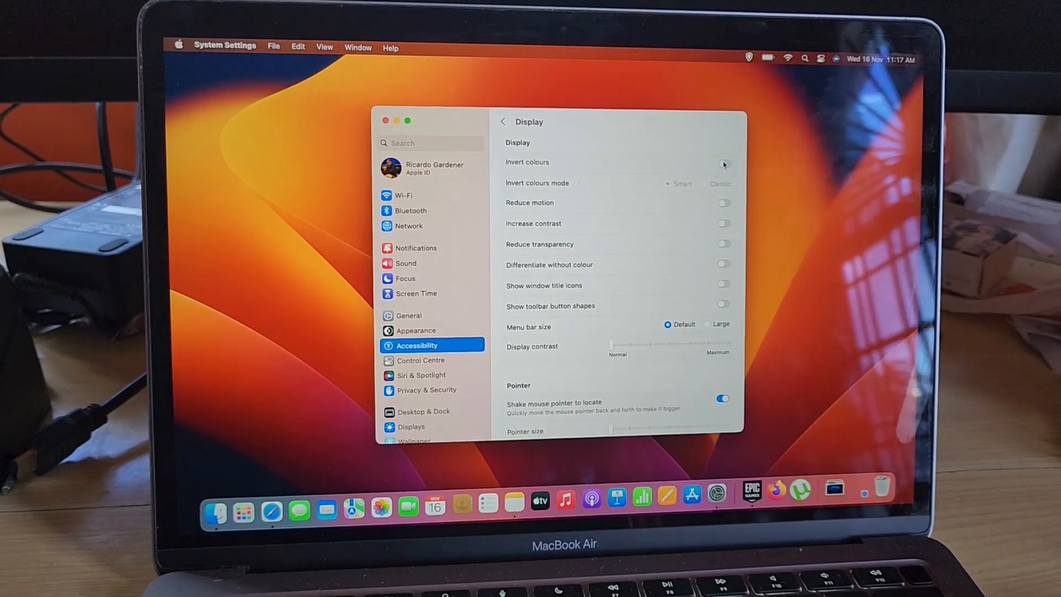
Try Invert colours in Classic and Smart modes, switch it off, and close System Settings
click(723, 165)
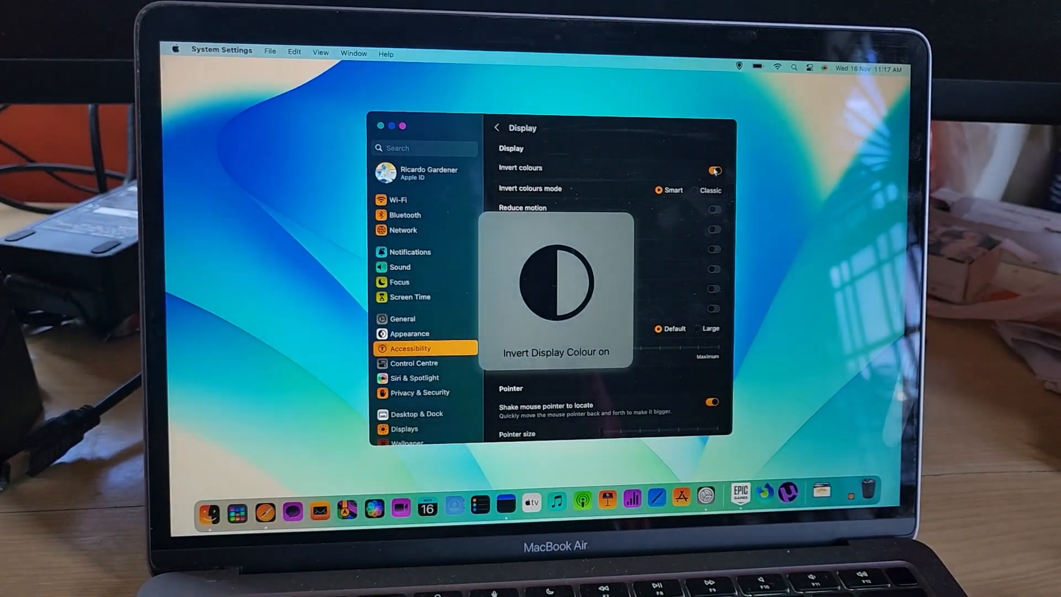
click(715, 169)
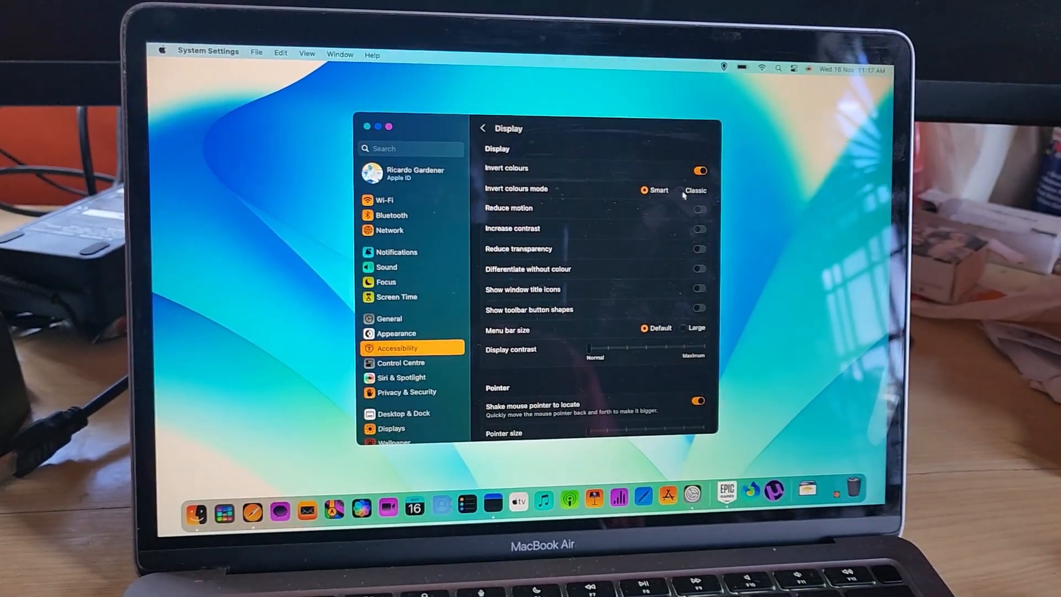
click(679, 190)
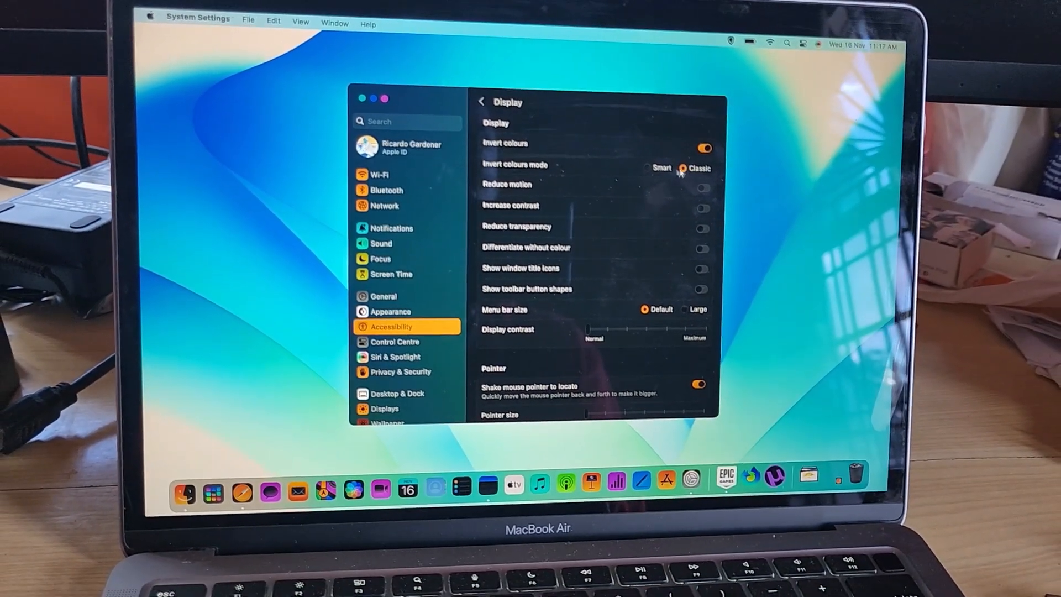
click(638, 177)
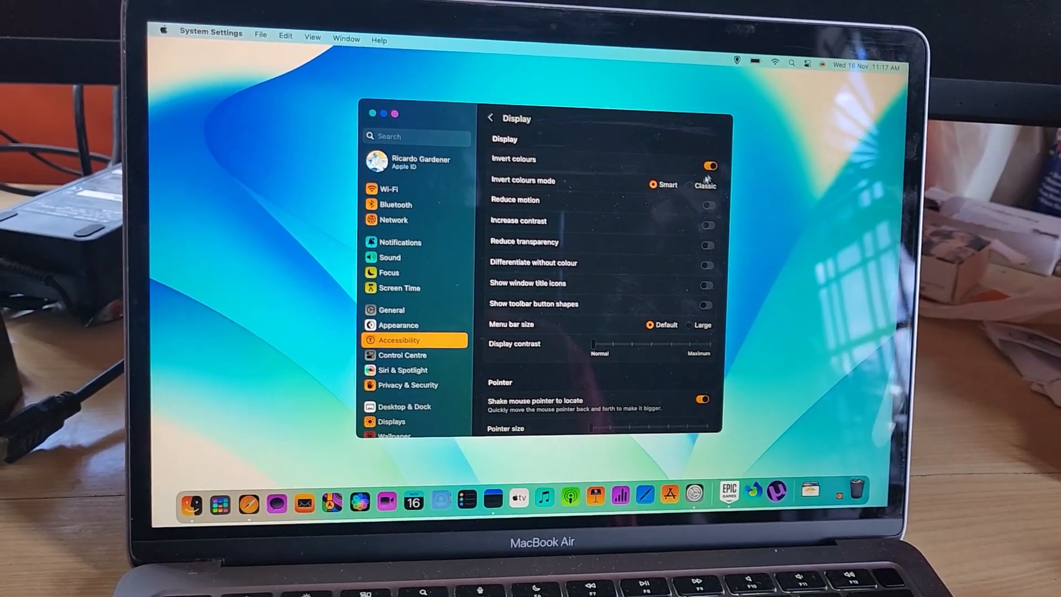
click(708, 167)
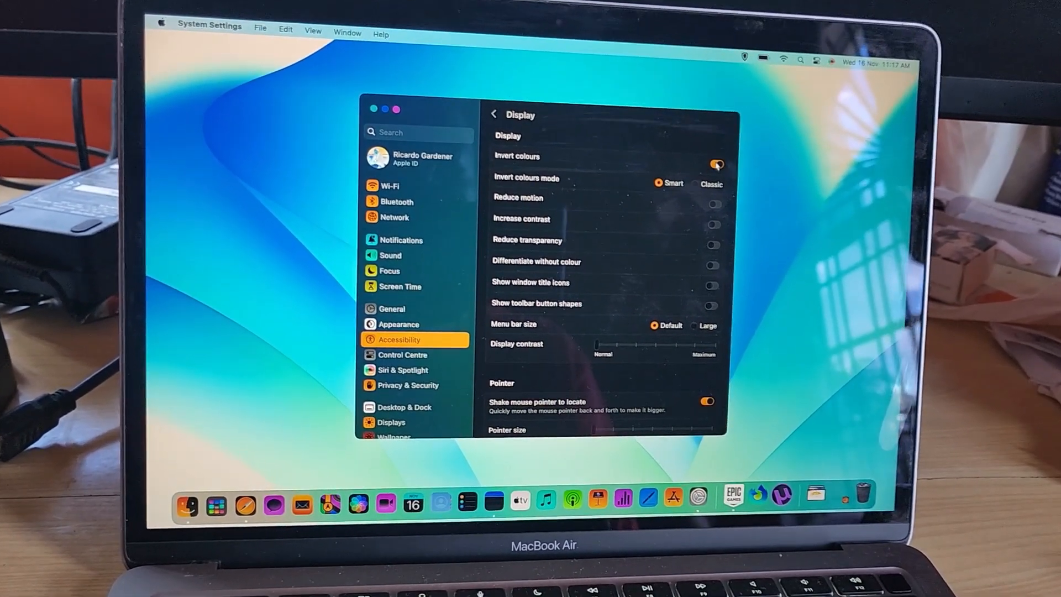
click(715, 163)
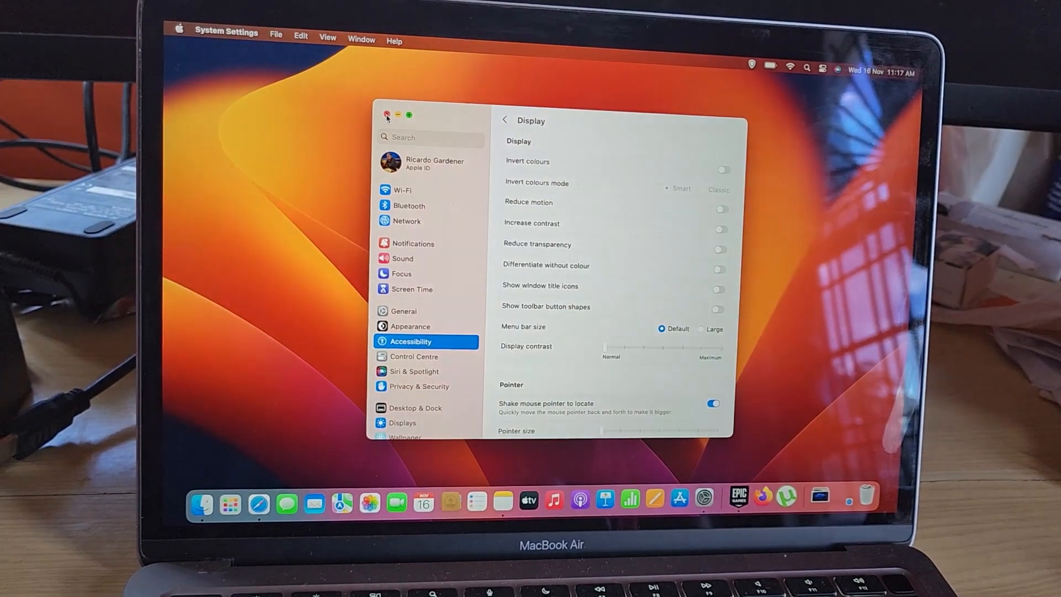
click(387, 115)
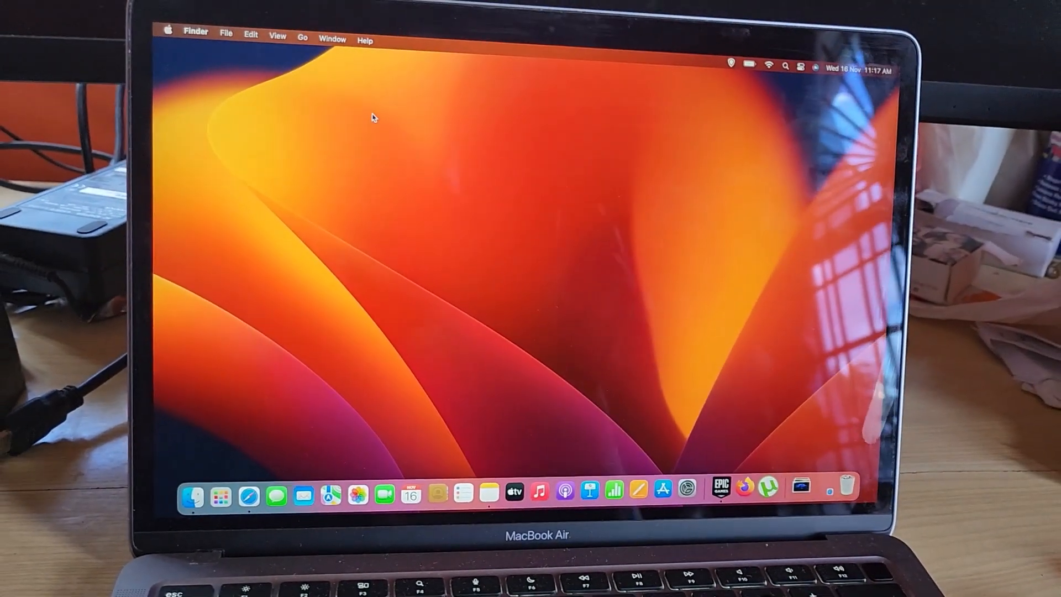